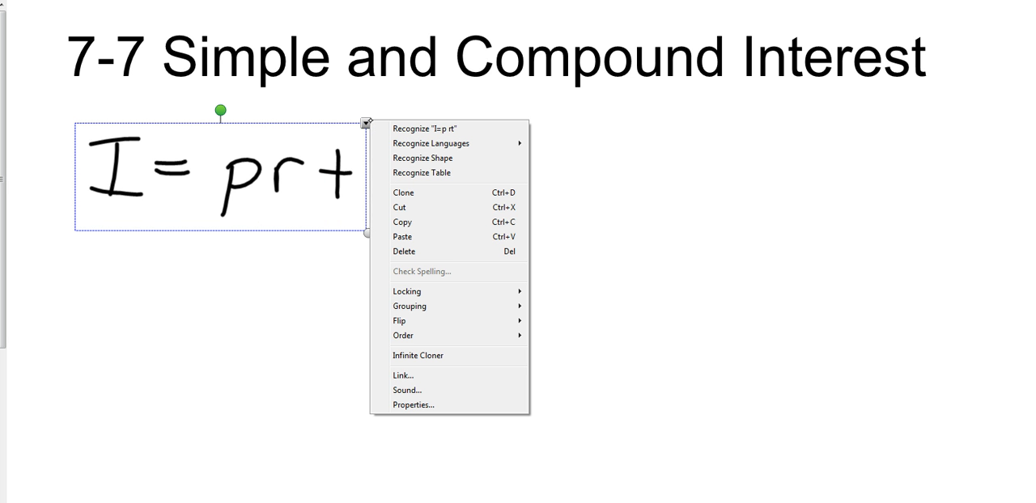
Step: Review the Recognize options for the handwritten I = prt ink and dismiss the menu
left_click(426, 129)
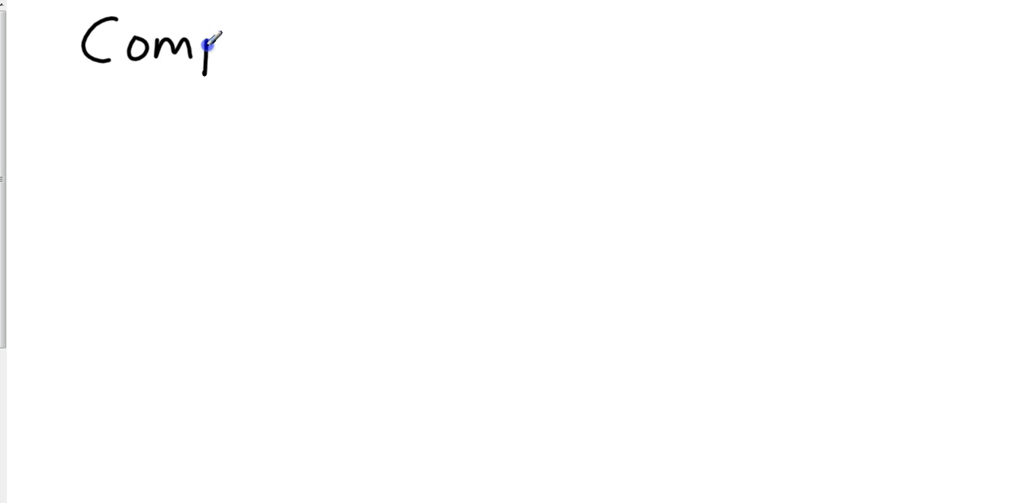
Step: Handwrite the title 'Compound' at the top of the new page
left_click_drag(208, 45, 311, 32)
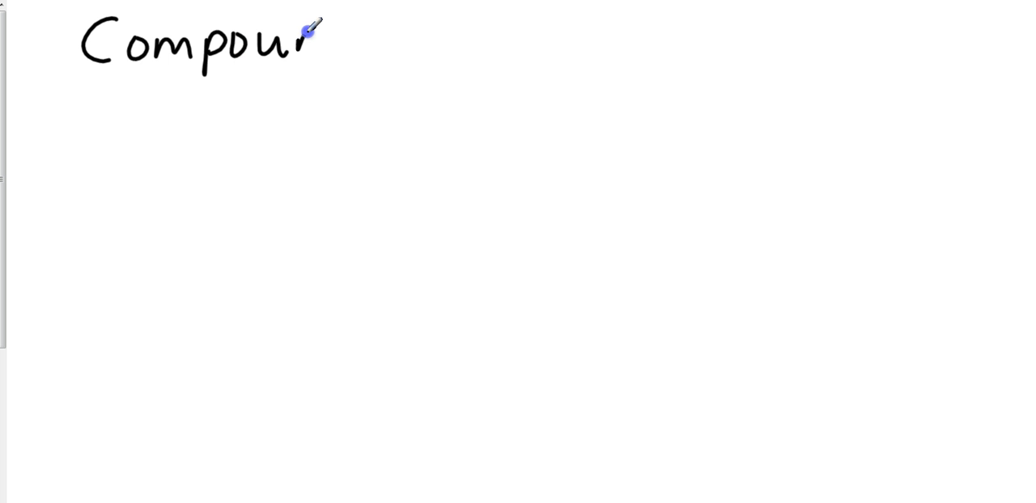